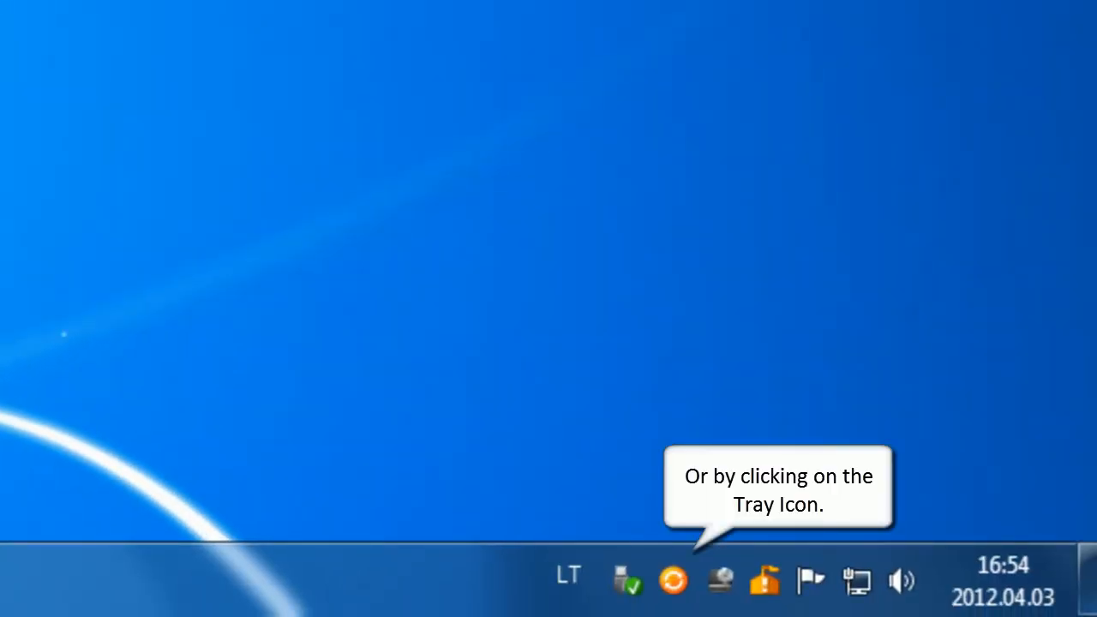
Step: Launch Sync2PST from the tray and accept loading the default Outlook PST
click(674, 579)
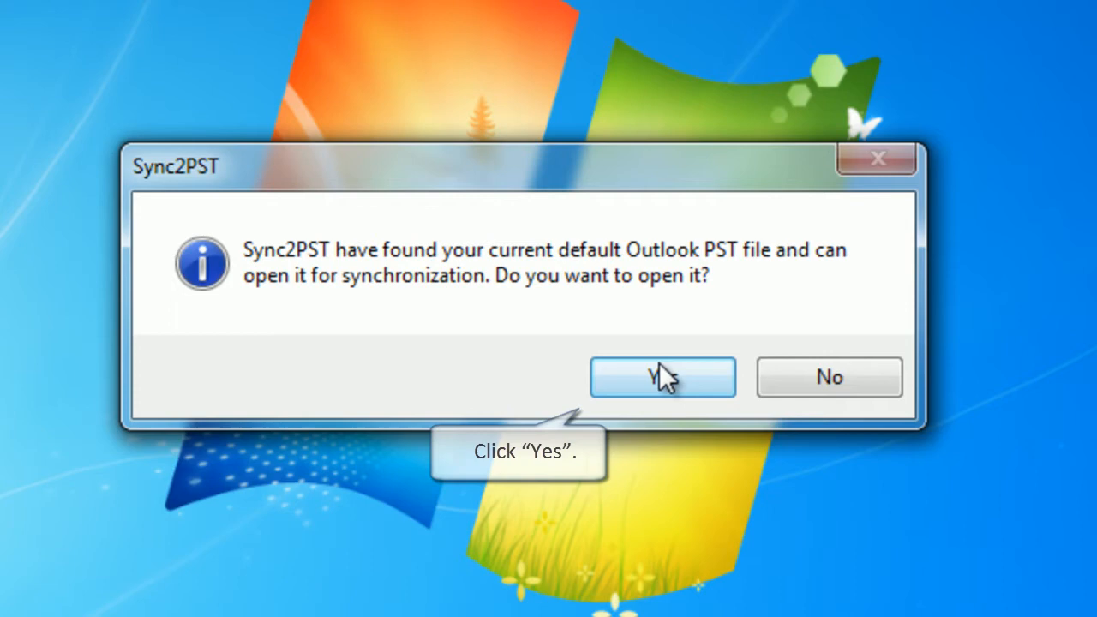
click(662, 377)
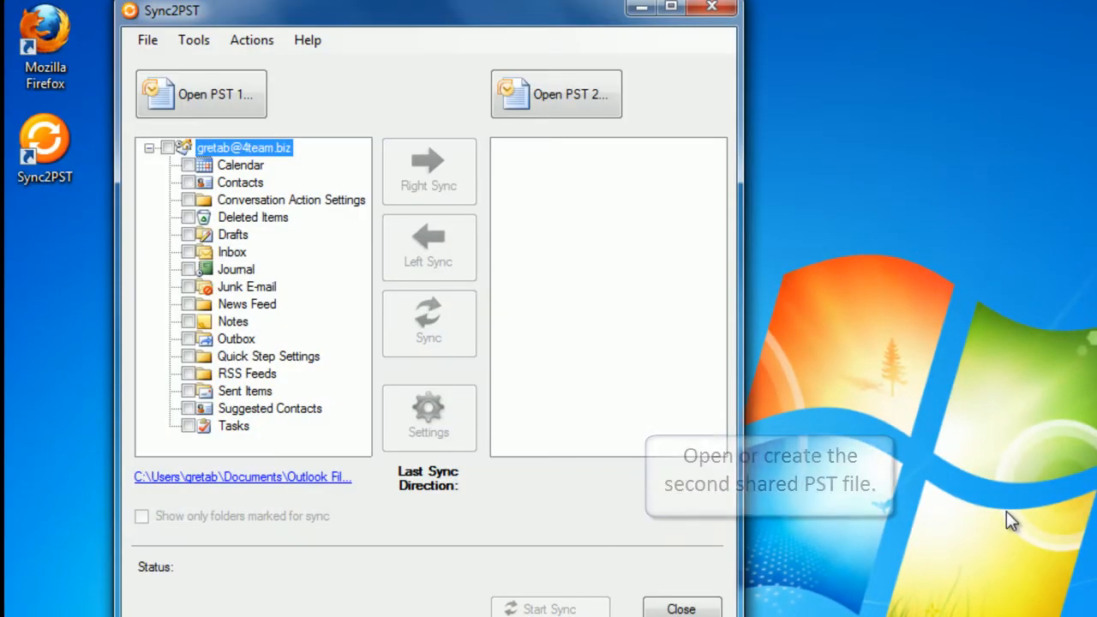
mouse_move(579, 157)
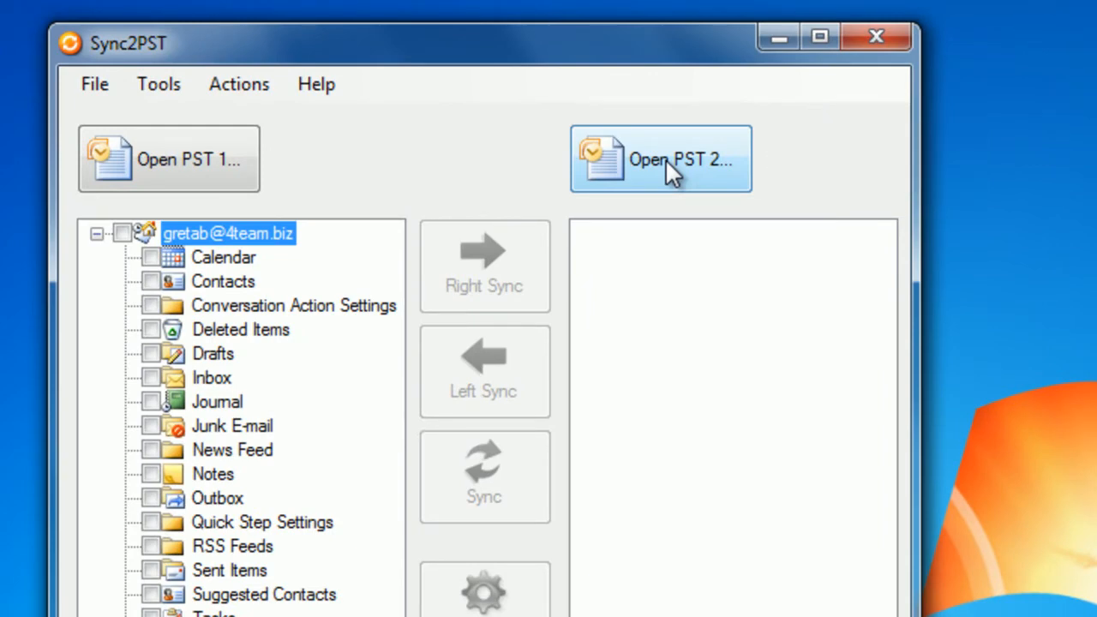
Step: Create a new PST named 'sync' on KINGSTON (E:) as PST 2
click(661, 158)
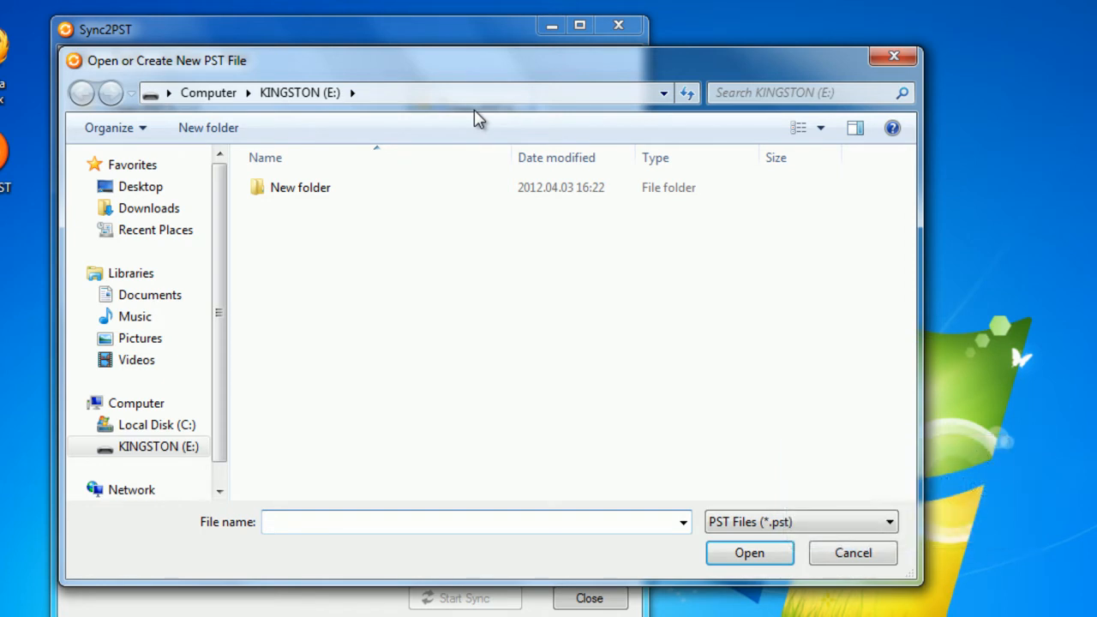
click(158, 446)
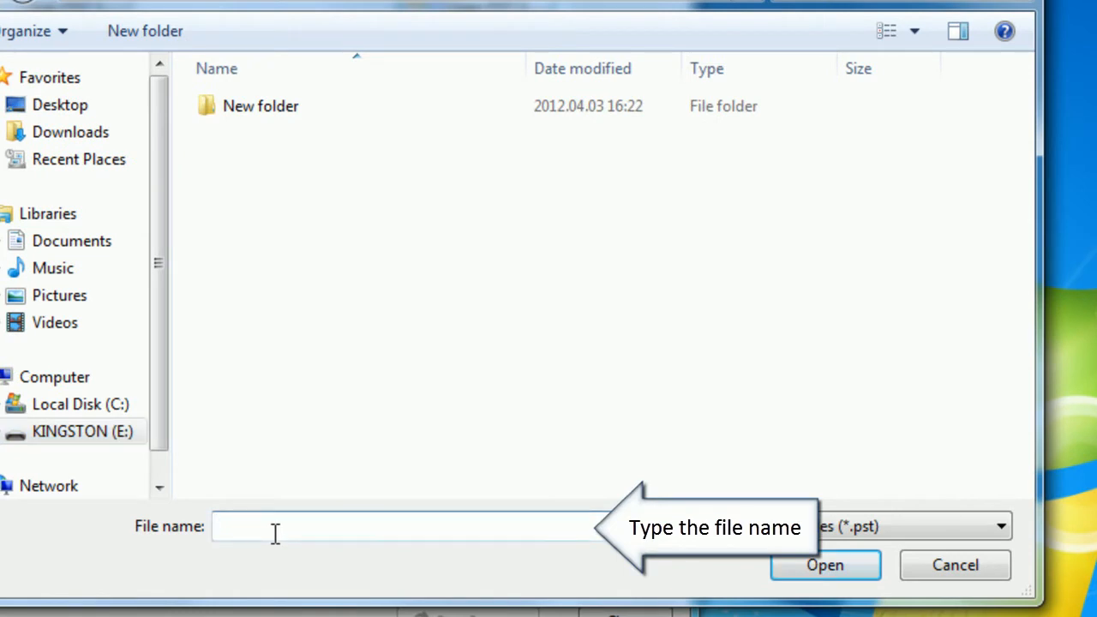
text(sync)
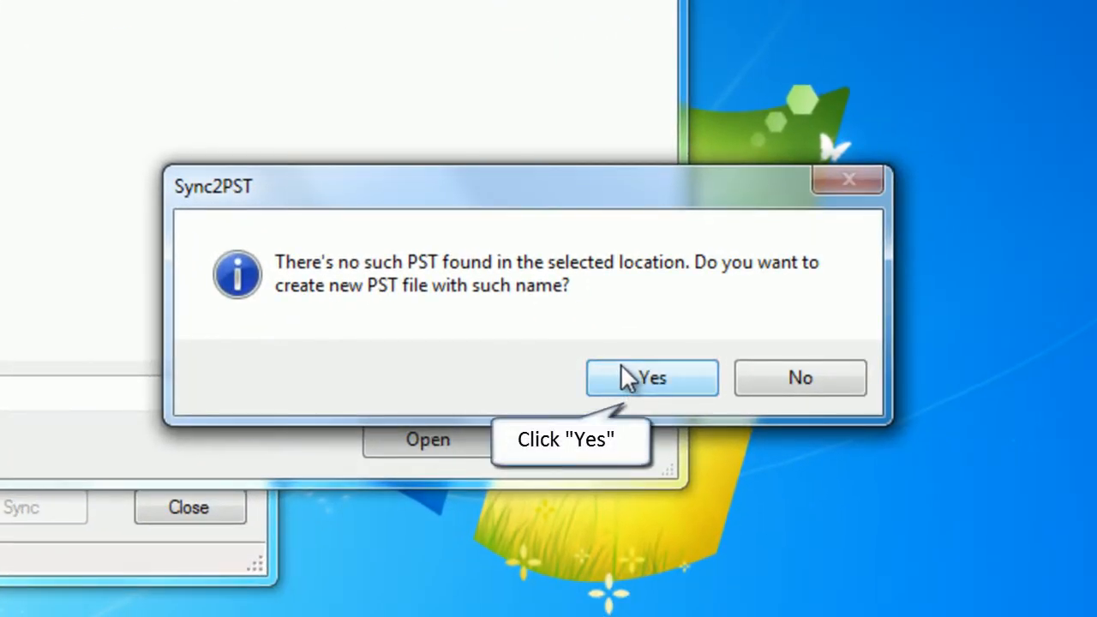
click(653, 378)
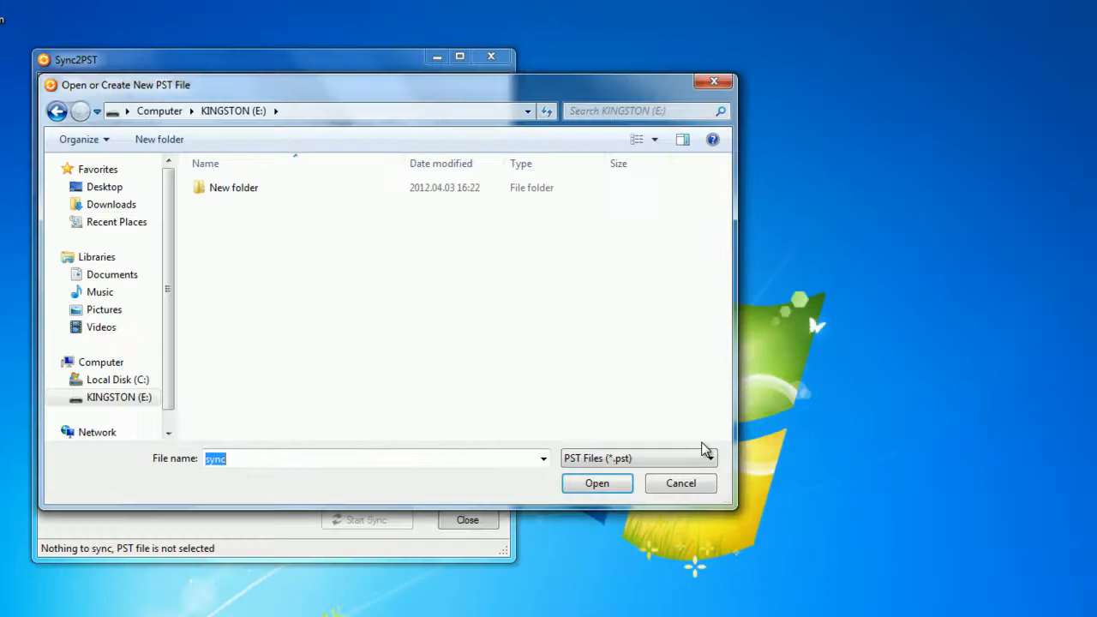
Step: Right-sync Calendar, Contacts and Inbox into E:\sync.pst, then close Sync2PST
click(597, 482)
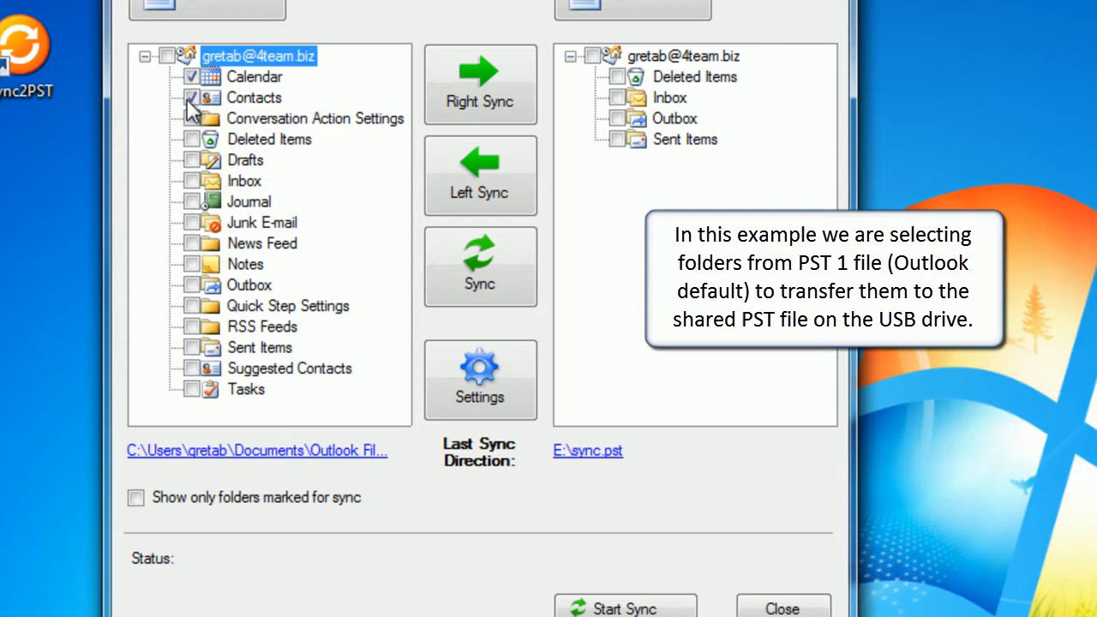
click(191, 97)
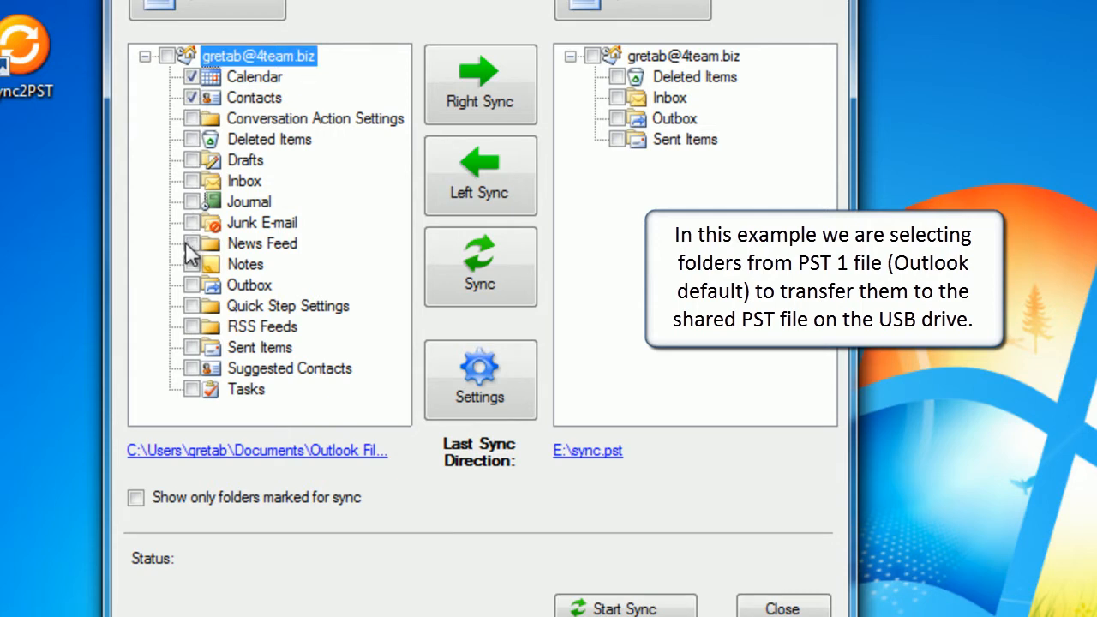
click(618, 97)
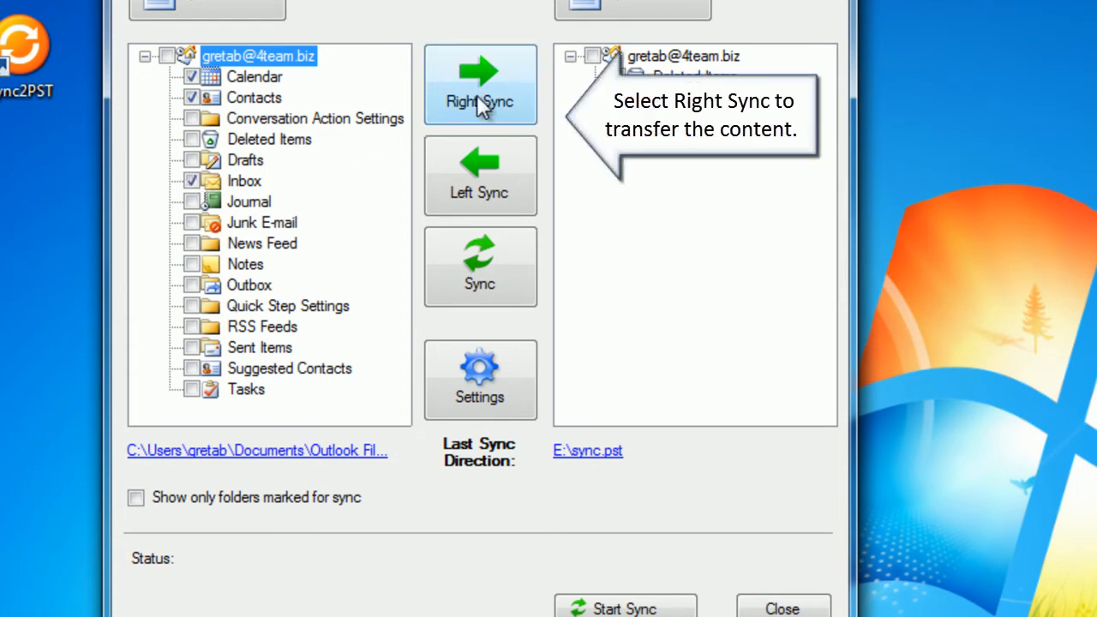
click(479, 84)
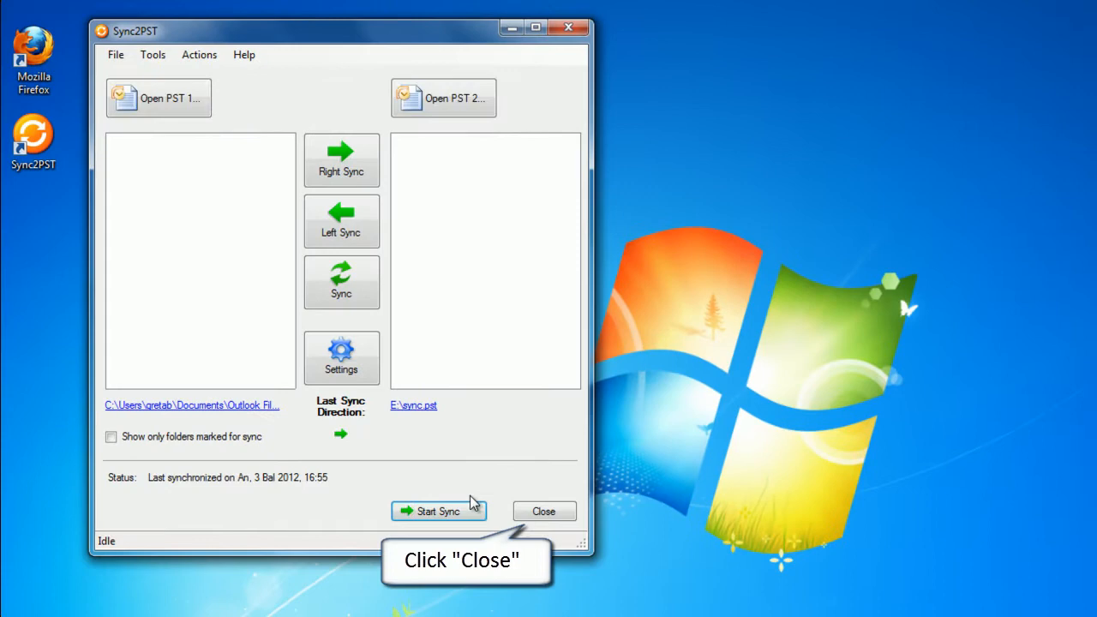
click(543, 511)
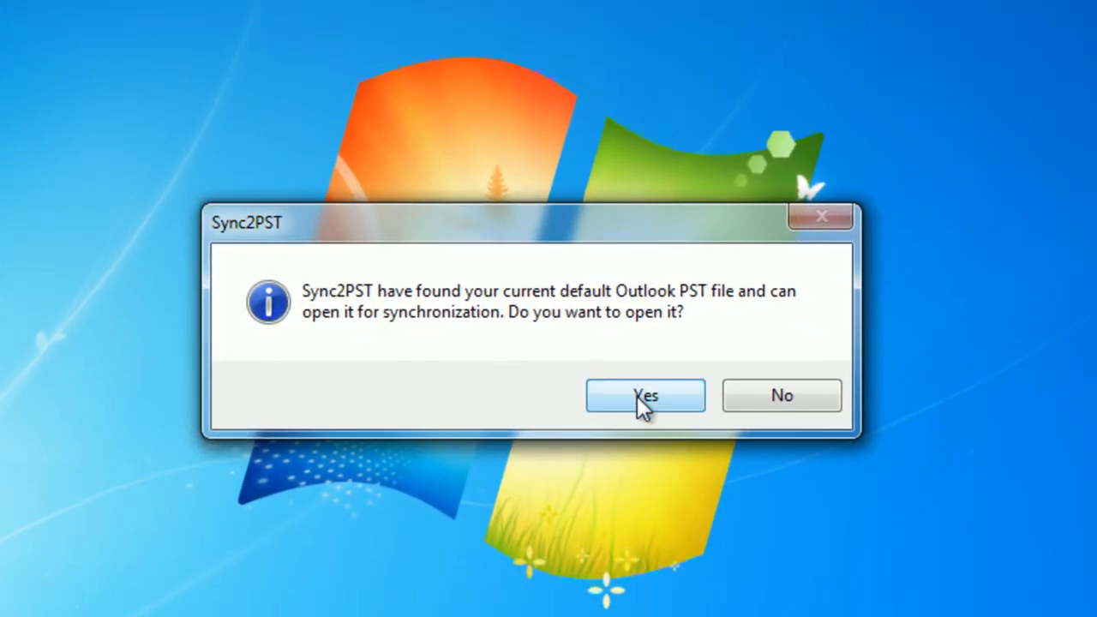
Step: Reload the default Outlook PST and reopen E:\sync.pst as PST 2
click(645, 395)
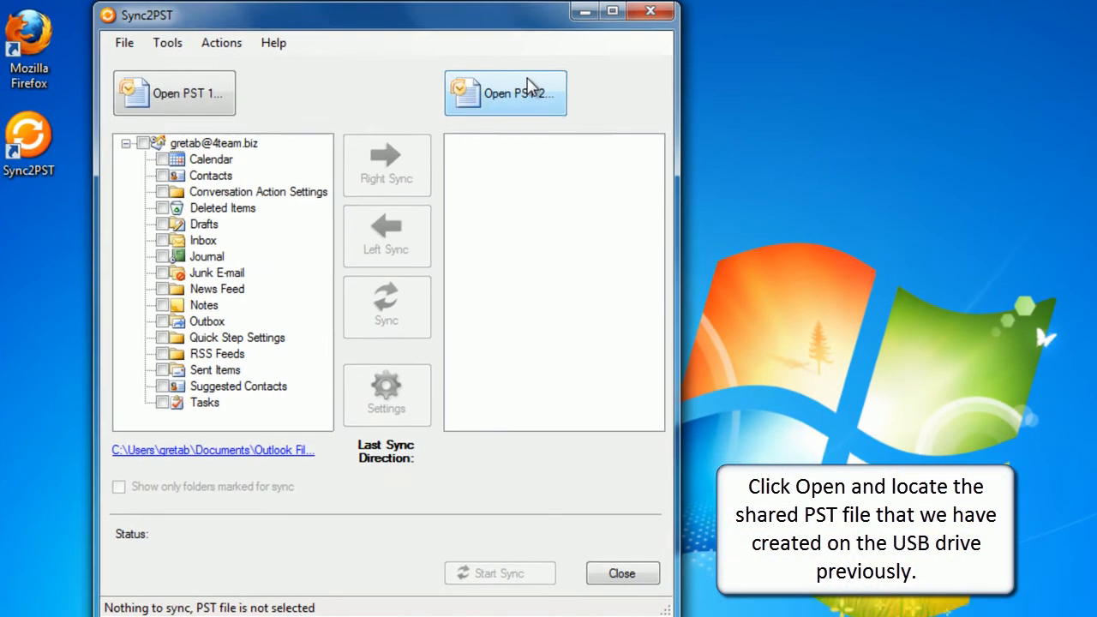
click(505, 92)
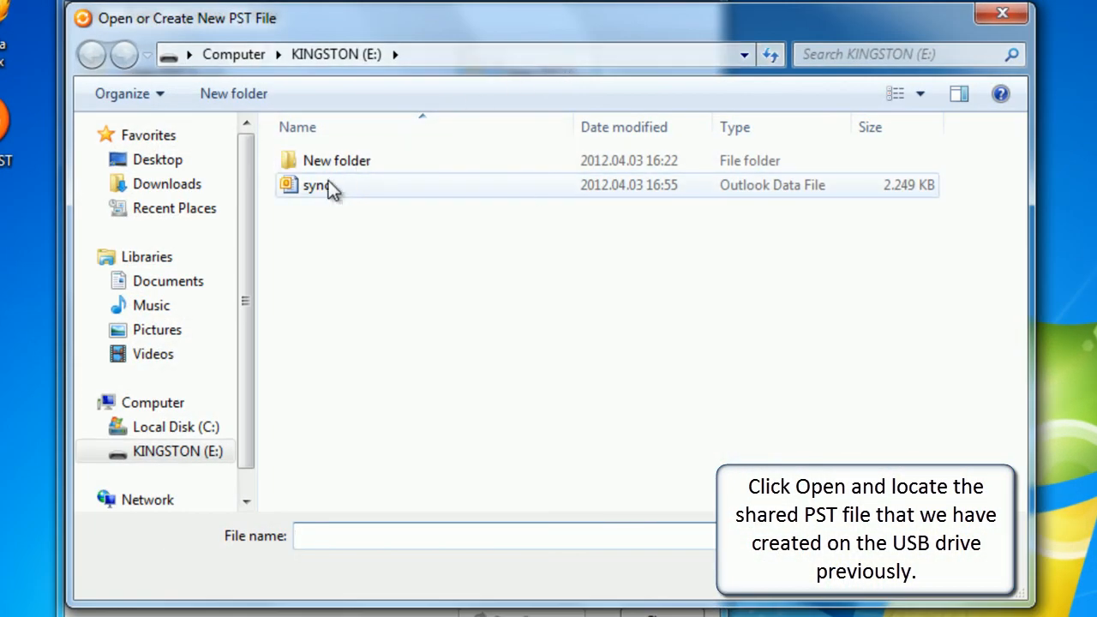
click(317, 185)
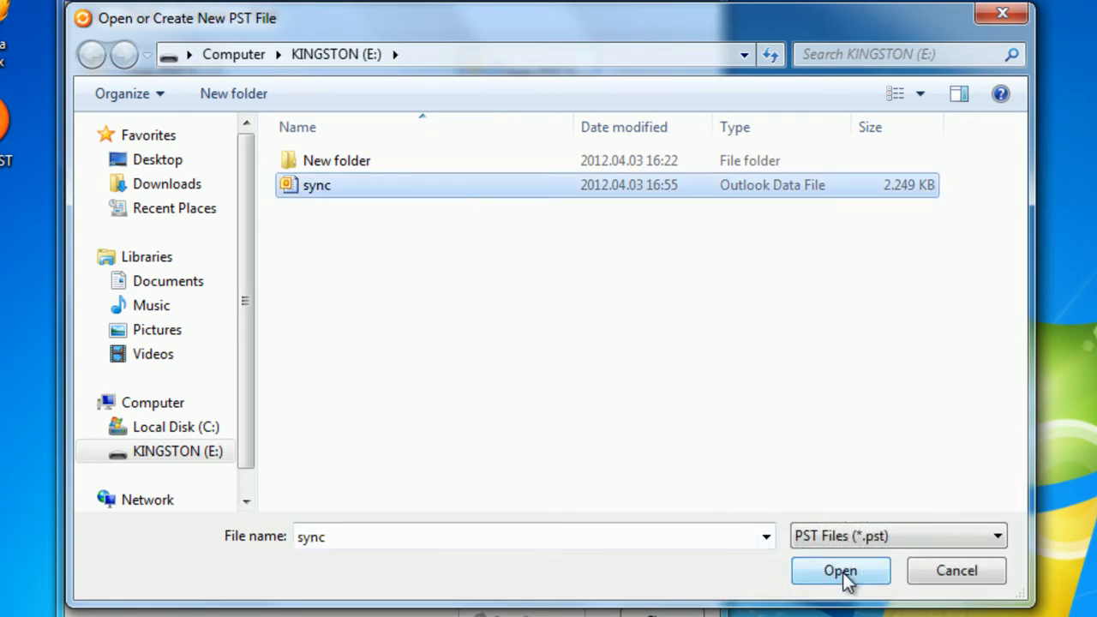
click(840, 570)
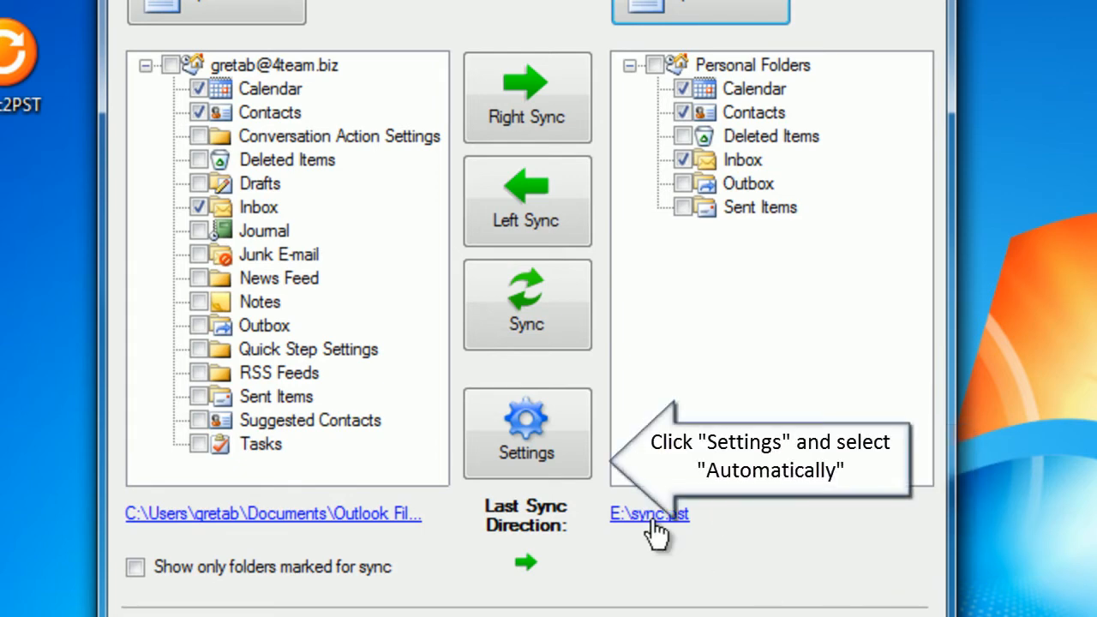
Step: Set the synchronization schedule to Automatically, Daily at 17:00, and save
click(526, 433)
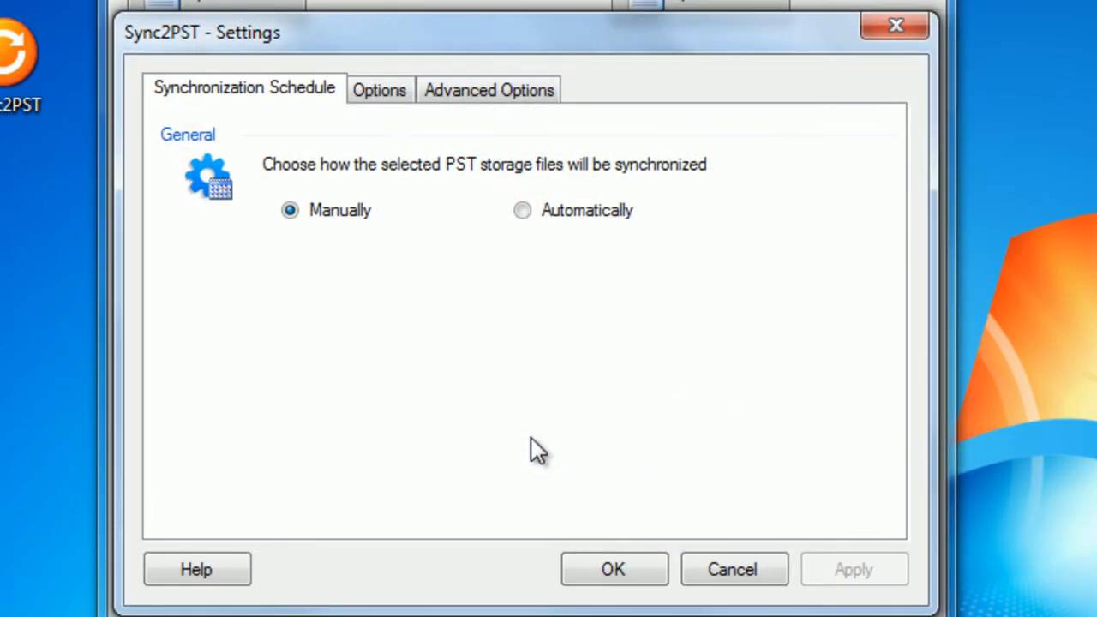
mouse_move(540, 270)
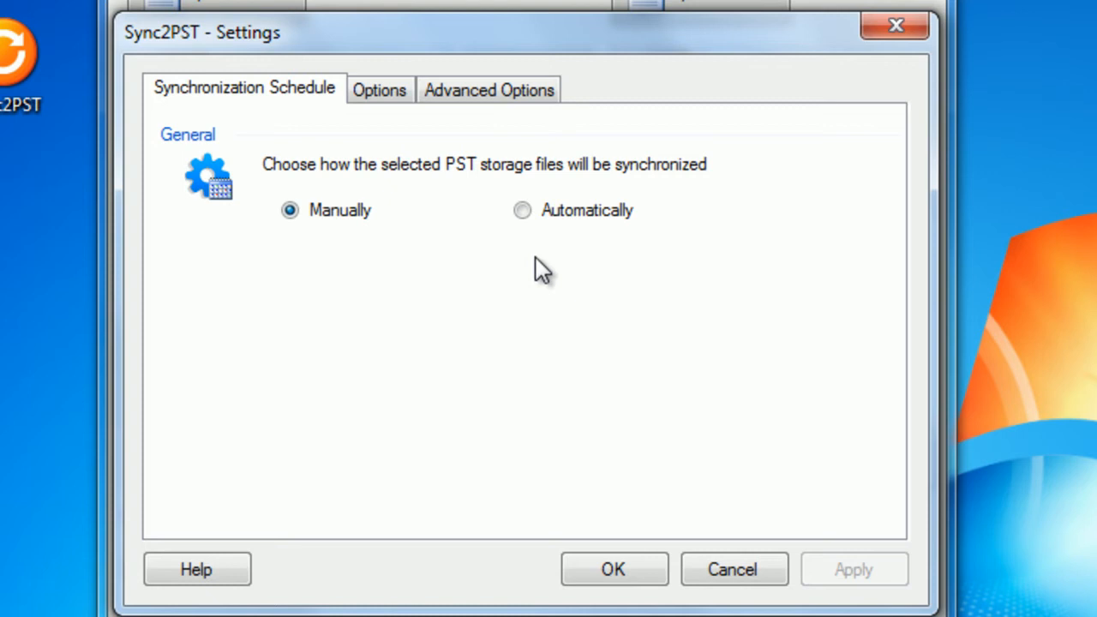
click(522, 210)
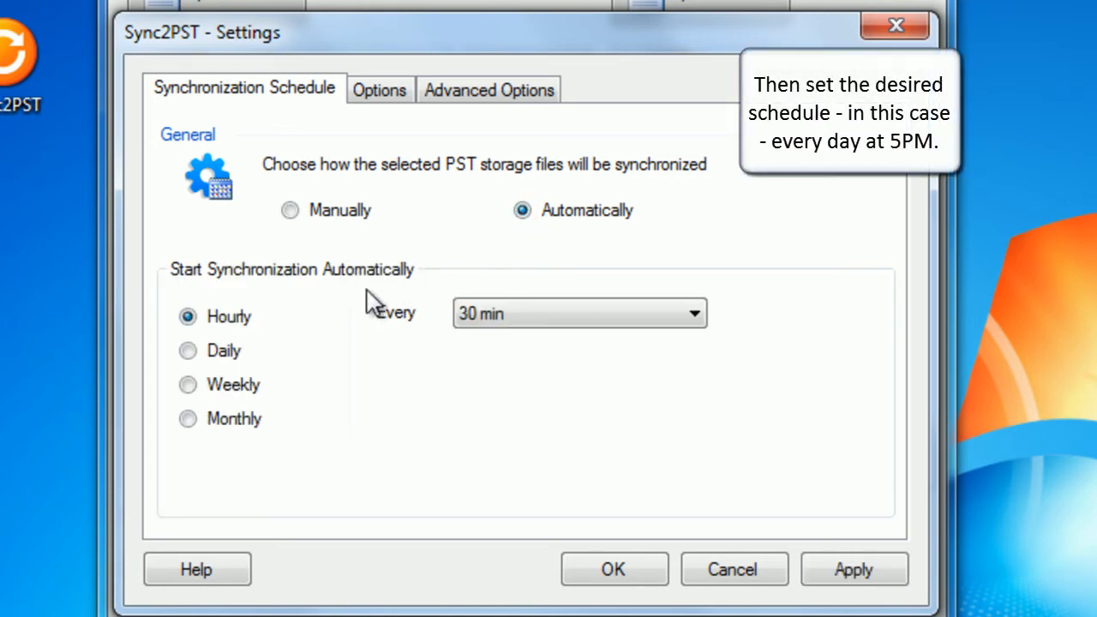
click(187, 350)
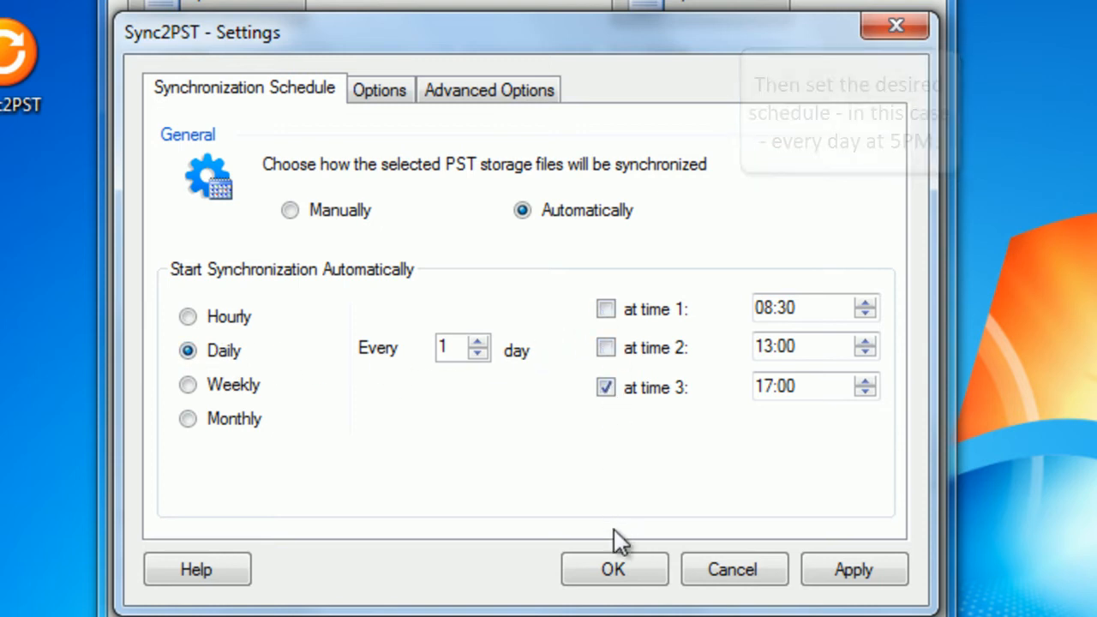
mouse_move(487, 307)
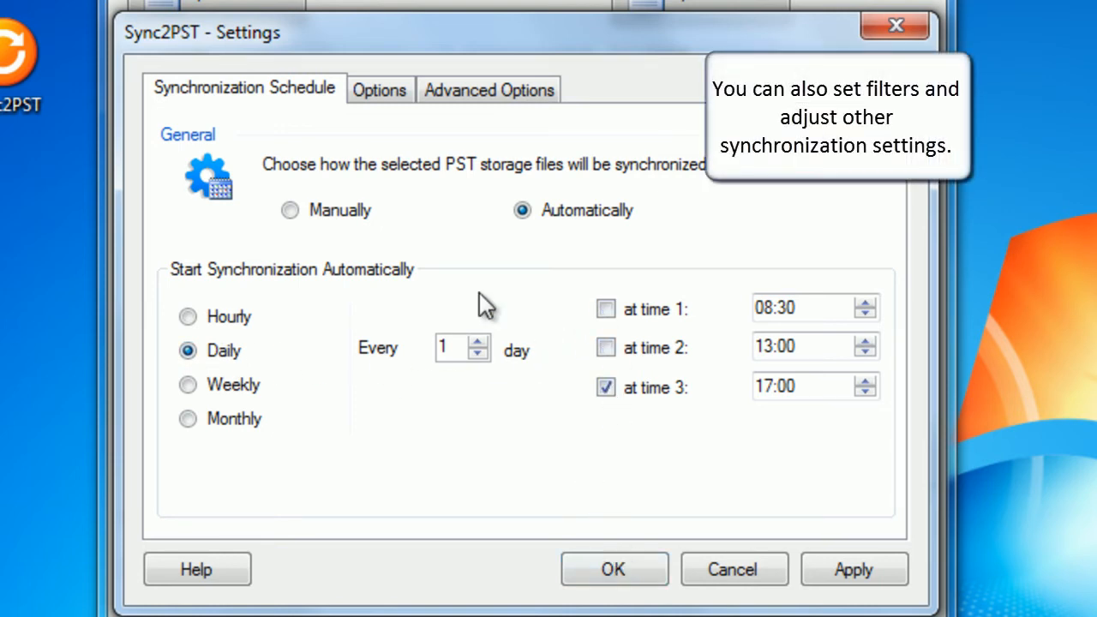
click(380, 90)
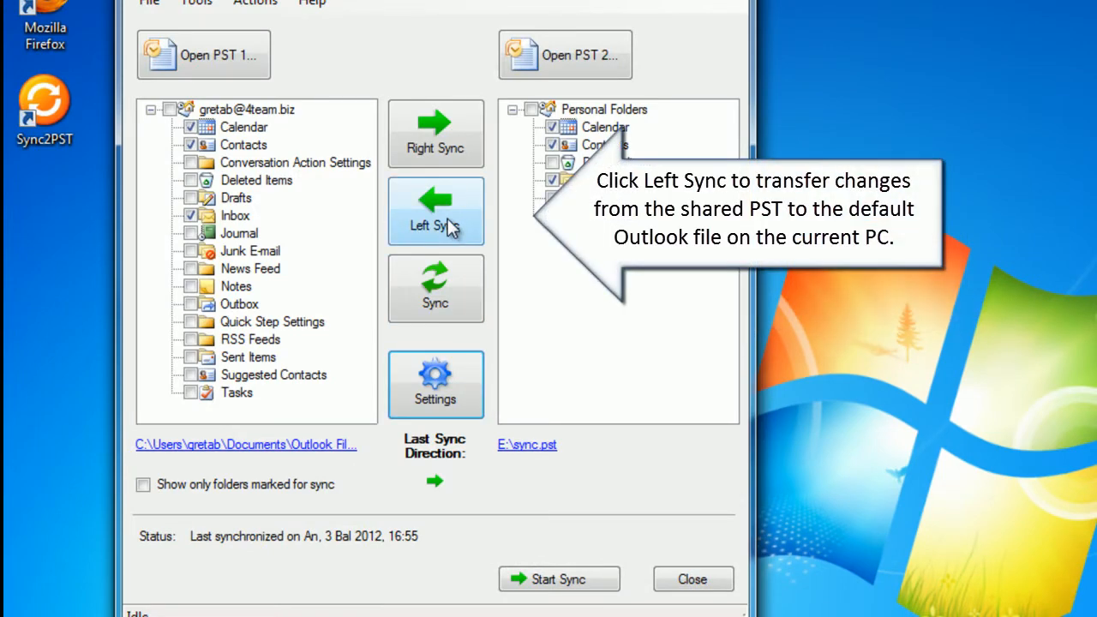
Step: Left-sync sync.pst into the Outlook file, close Sync2PST and launch Outlook
click(435, 210)
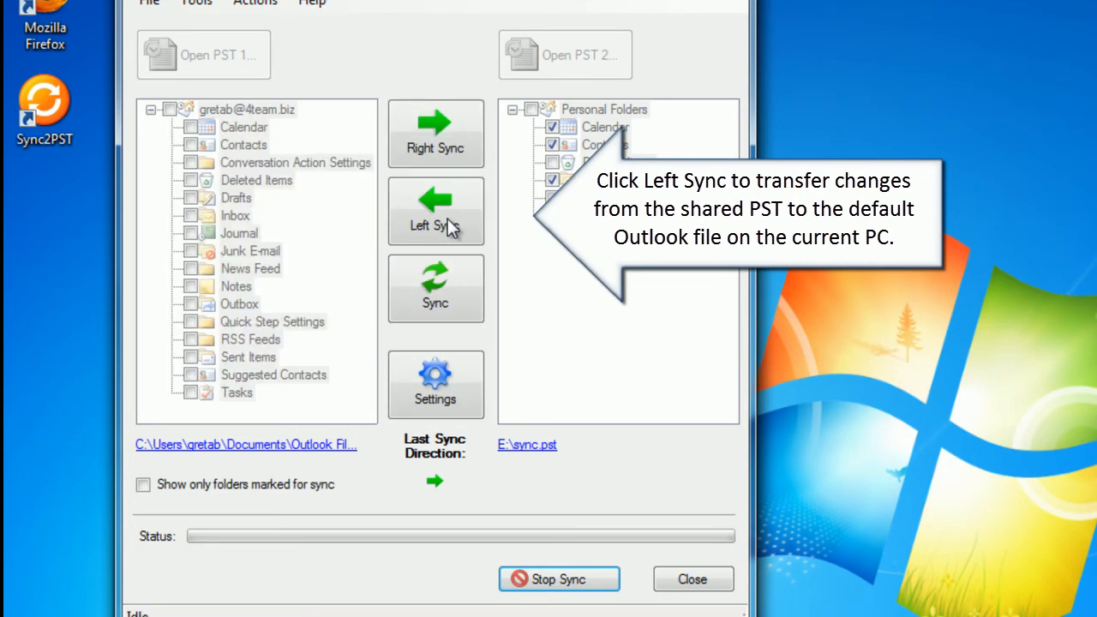
click(434, 211)
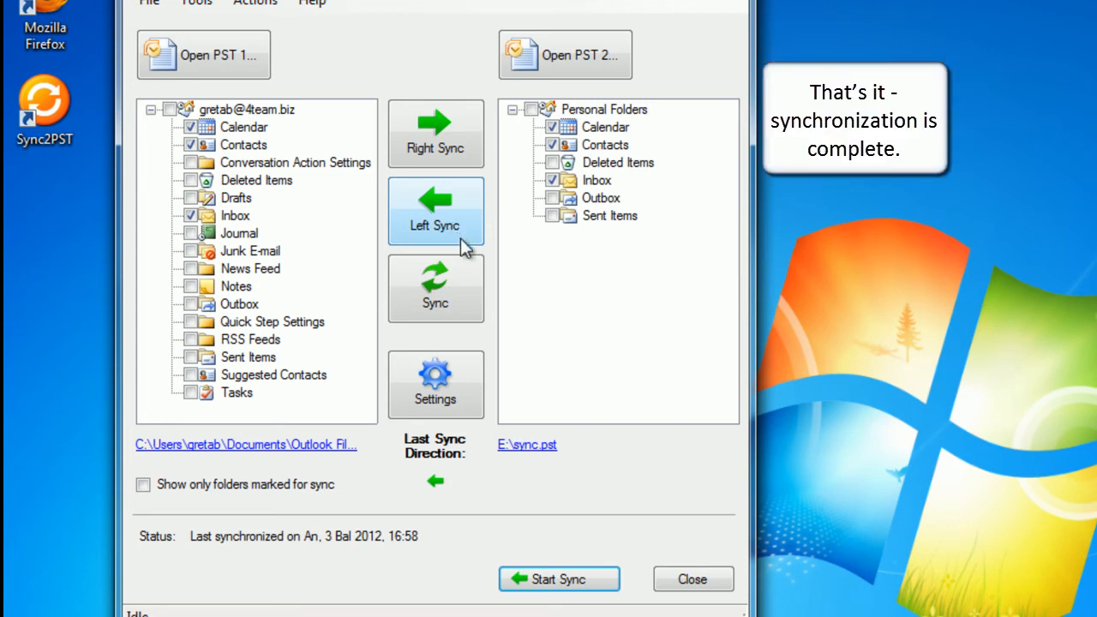
click(692, 579)
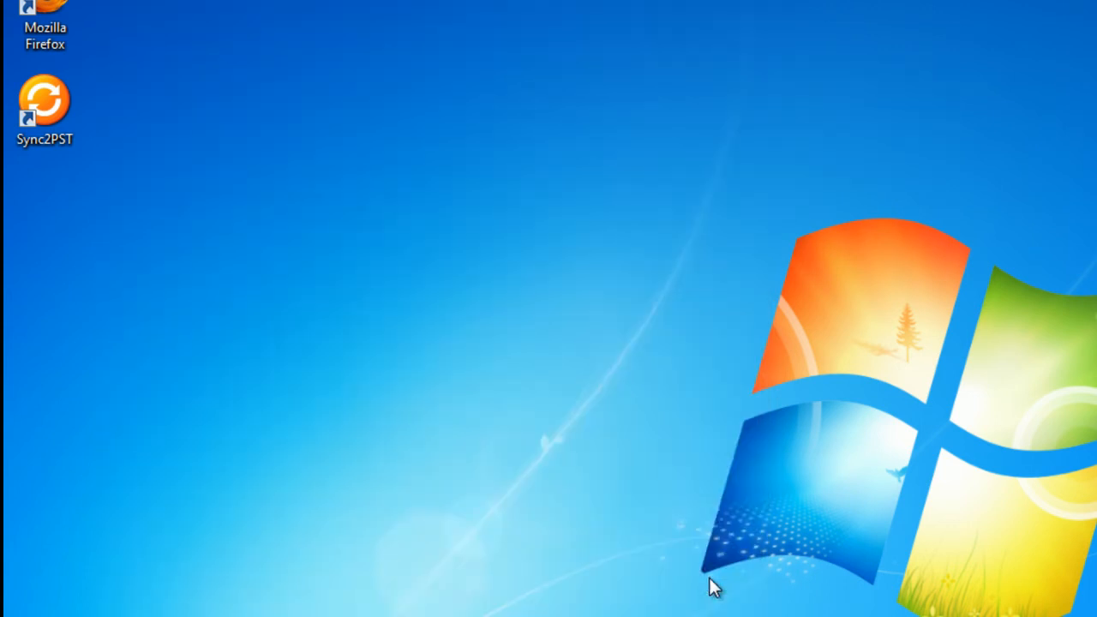
click(15, 604)
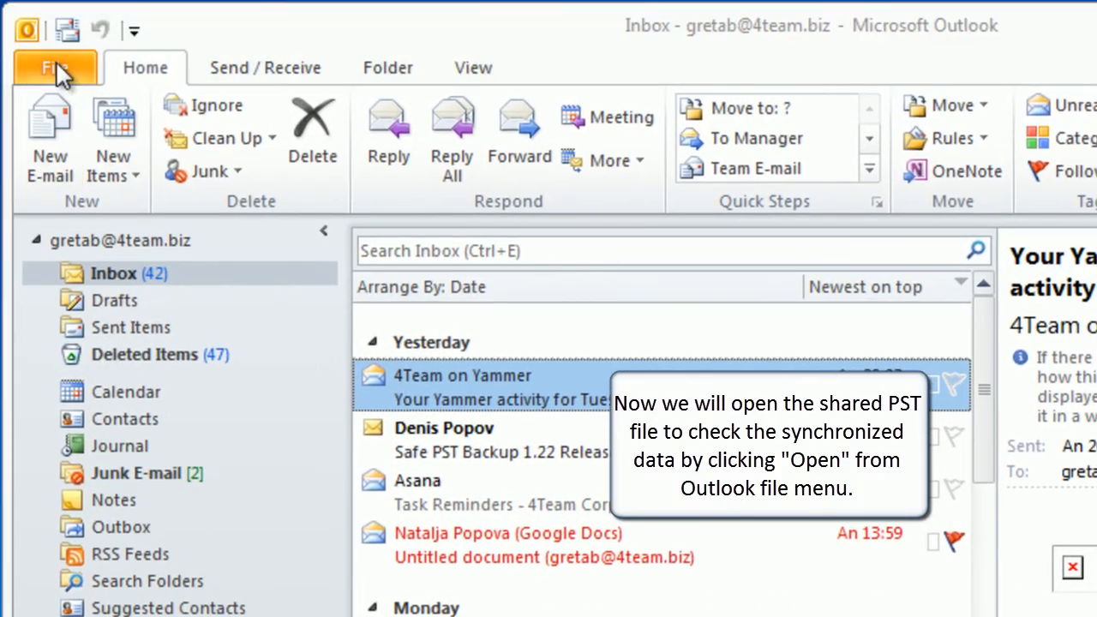
Step: Open the Sync data file from KINGSTON (E:) and expand its folders
click(53, 68)
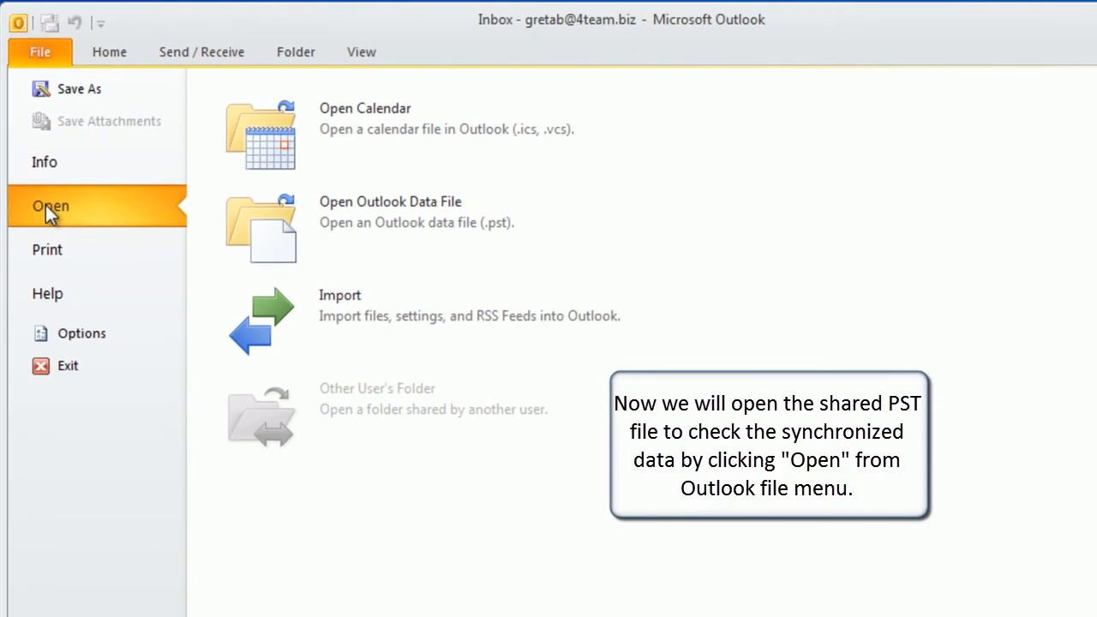
click(390, 212)
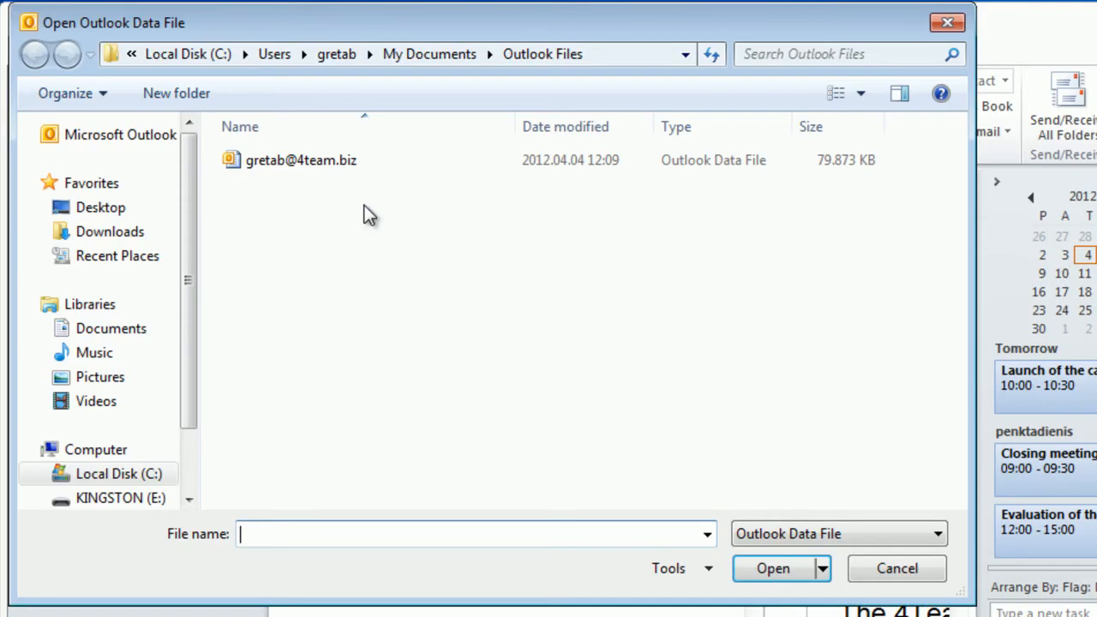
click(121, 498)
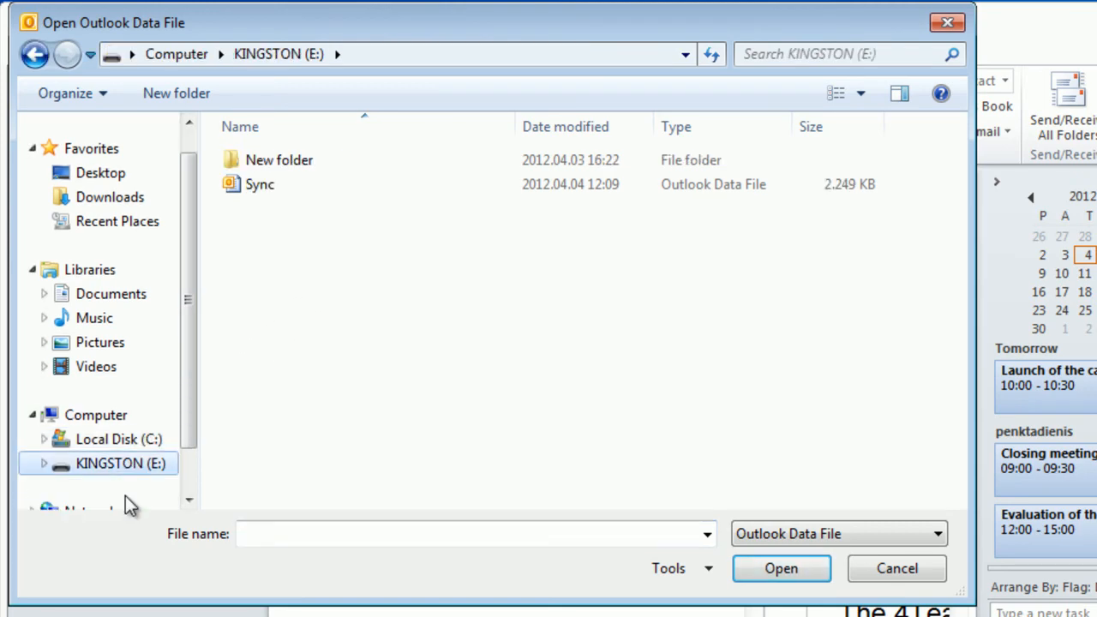
click(260, 184)
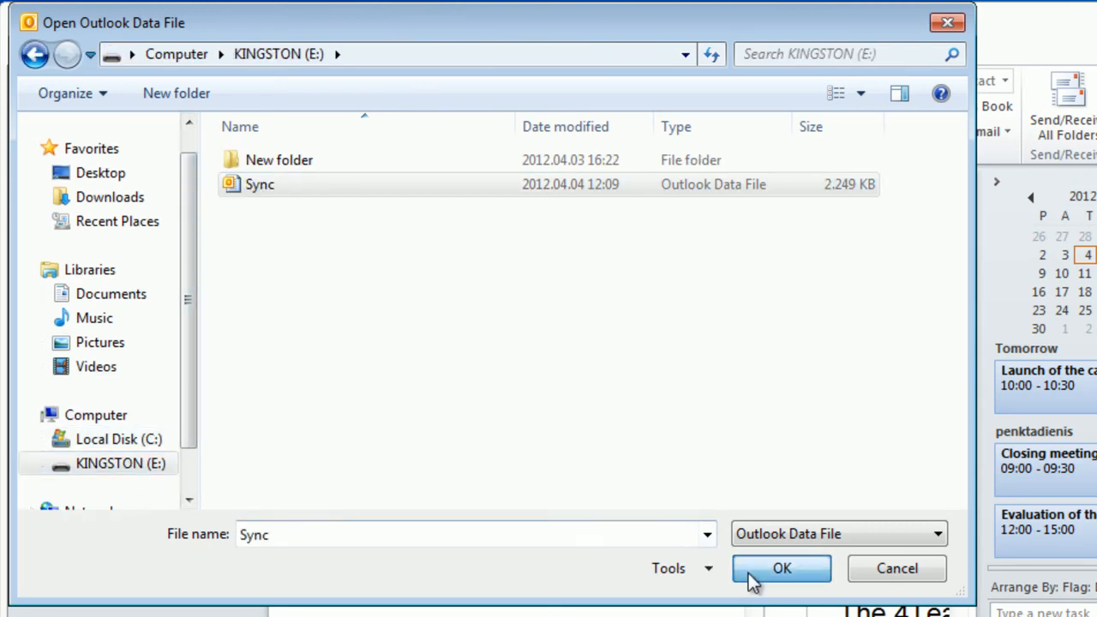
click(781, 569)
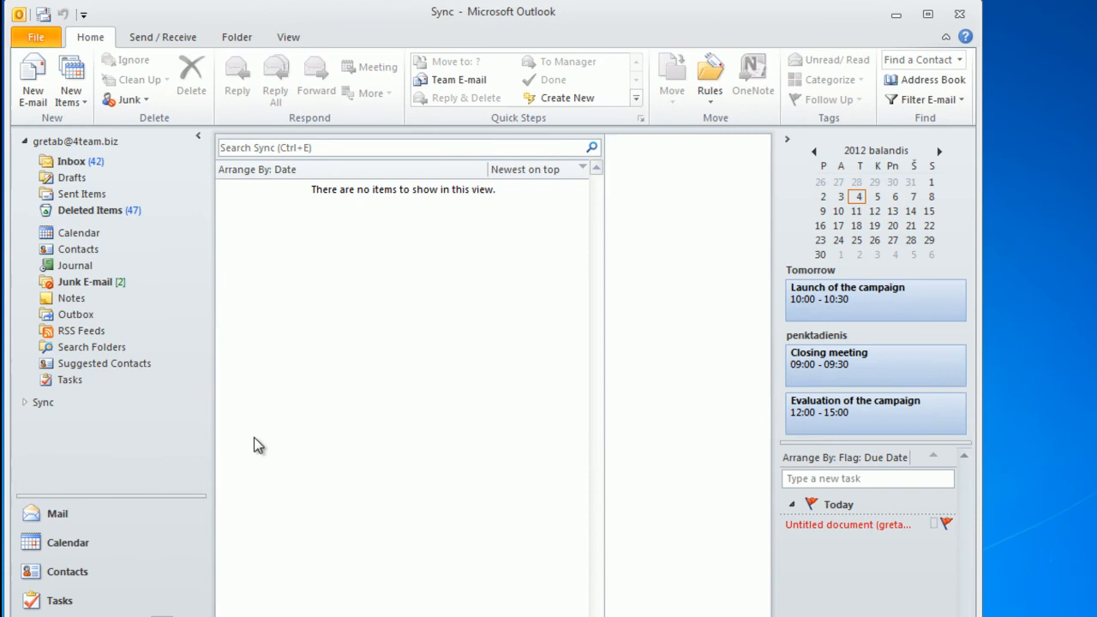
click(42, 401)
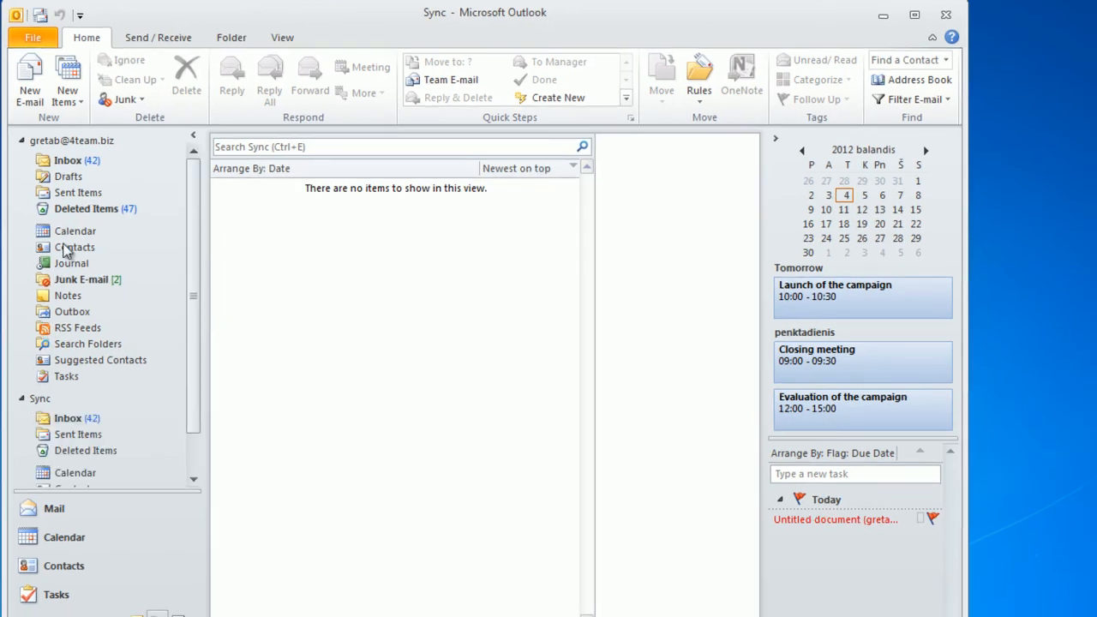
Step: Compare the mailbox Contacts with the Sync file's Contacts folder
click(75, 231)
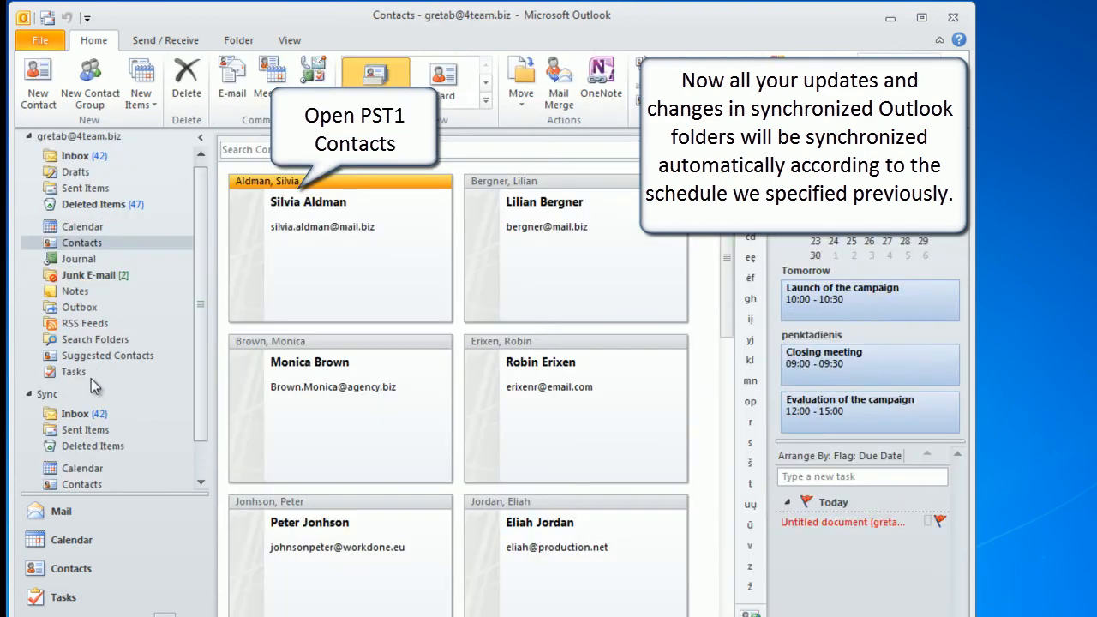
mouse_move(116, 435)
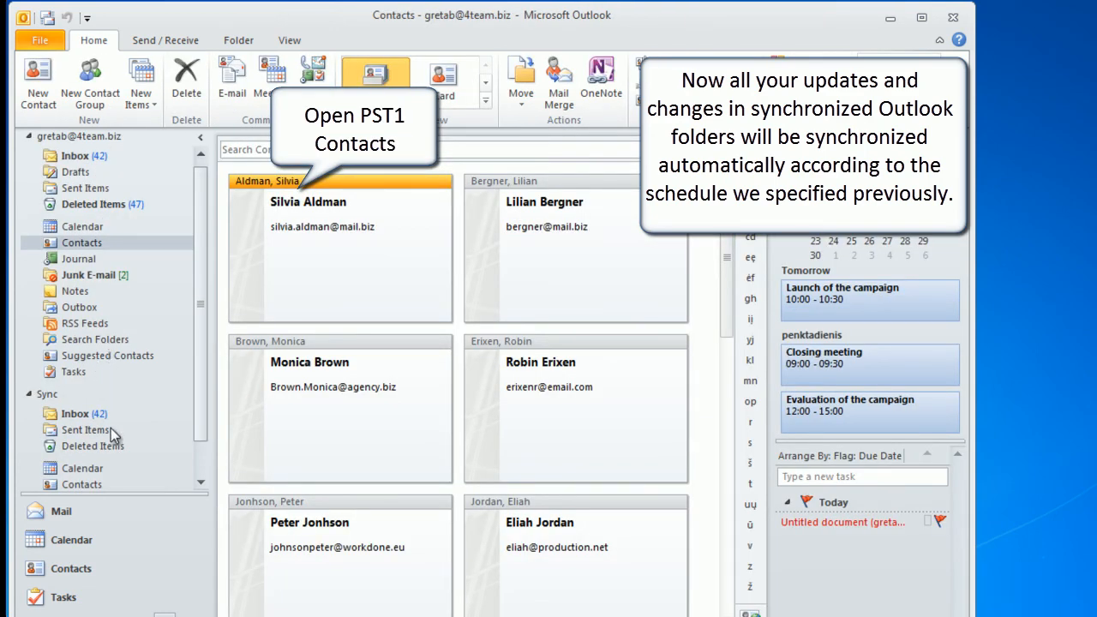
click(82, 484)
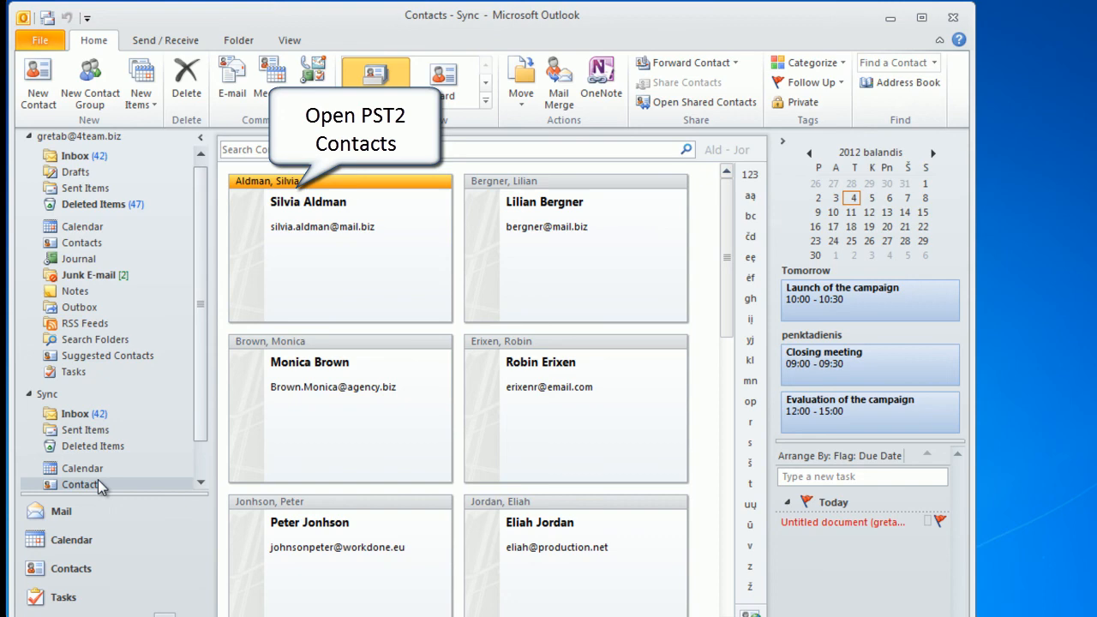